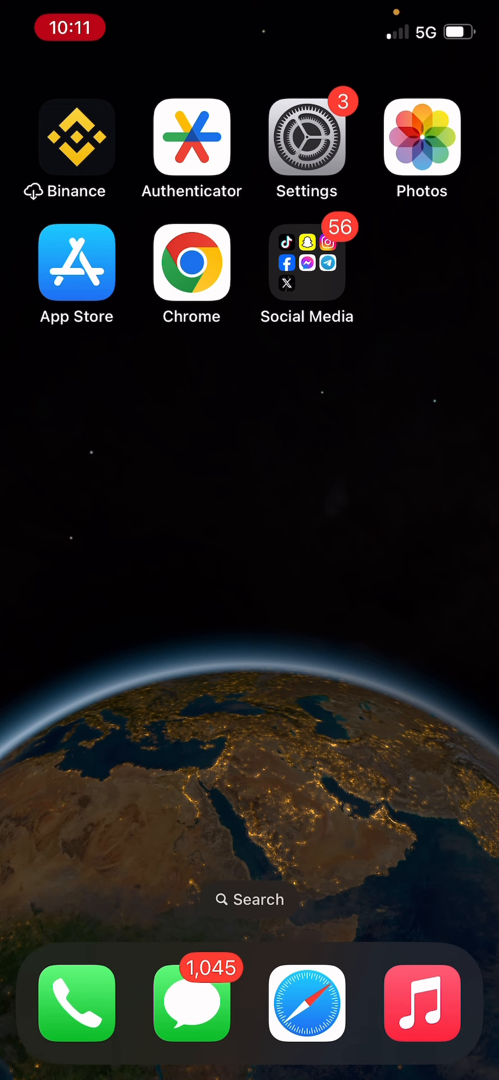
- Launch Facebook from the Social Media folder on the home screen
{"action": "left_click", "coordinate": [307, 263]}
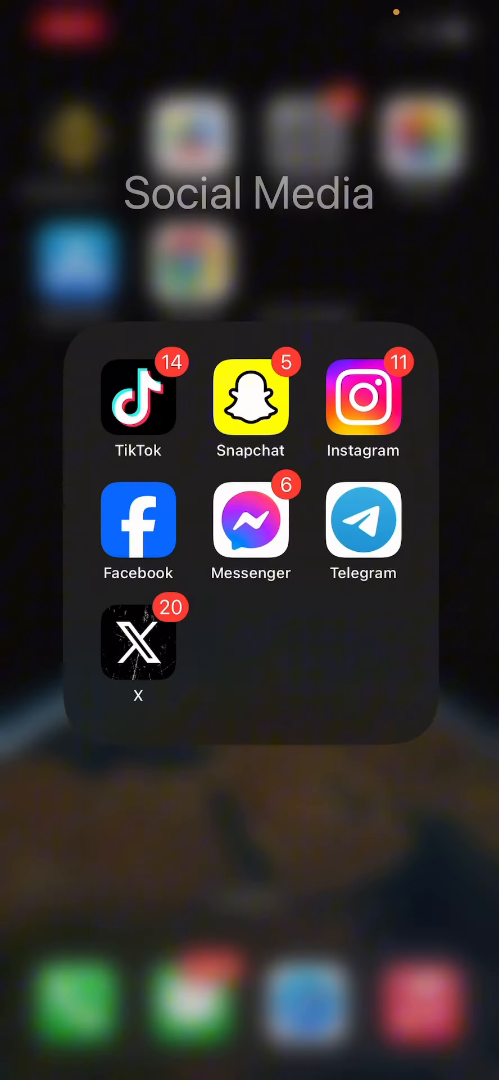
{"action": "left_click", "coordinate": [138, 522]}
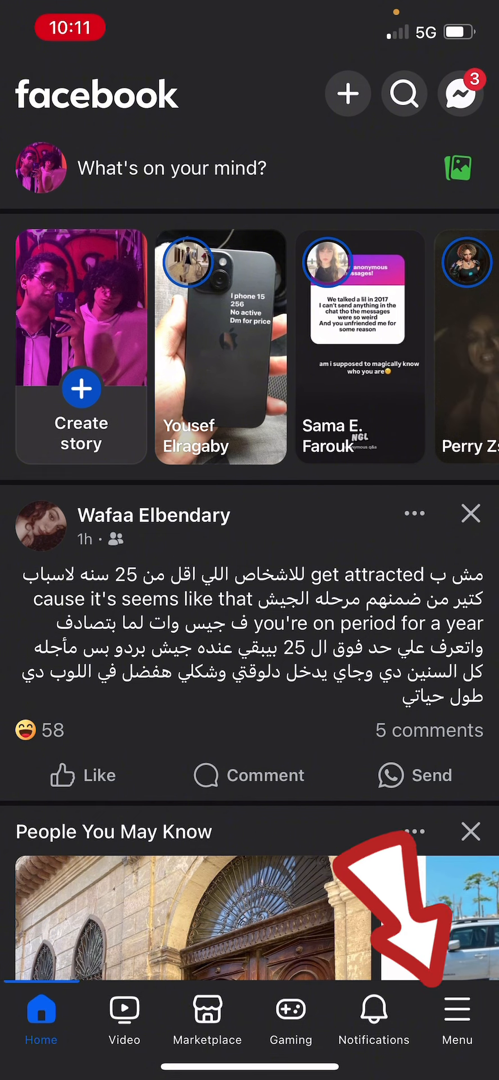
- Go to Settings & privacy via the Menu tab
{"action": "left_click", "coordinate": [456, 1022]}
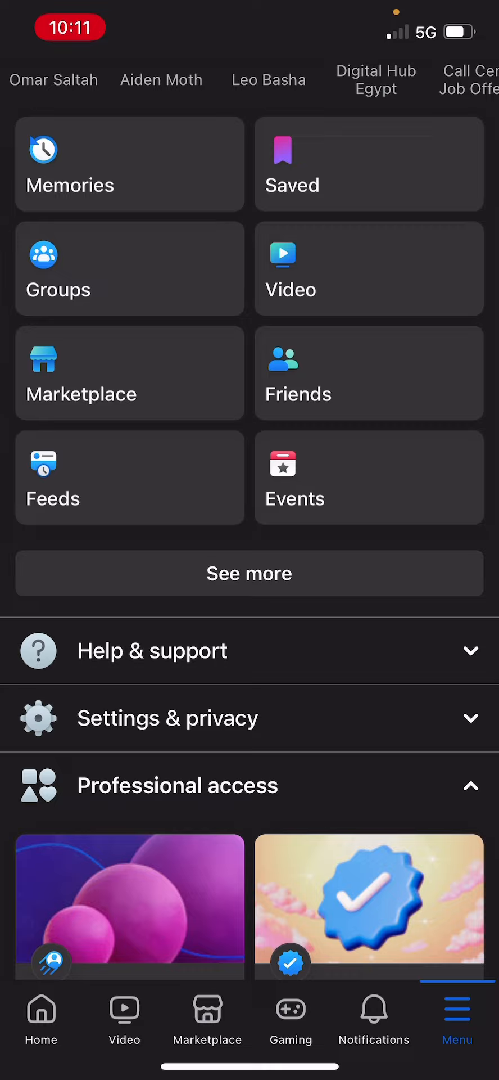
{"action": "scroll", "scroll_direction": "down", "scroll_amount": 3}
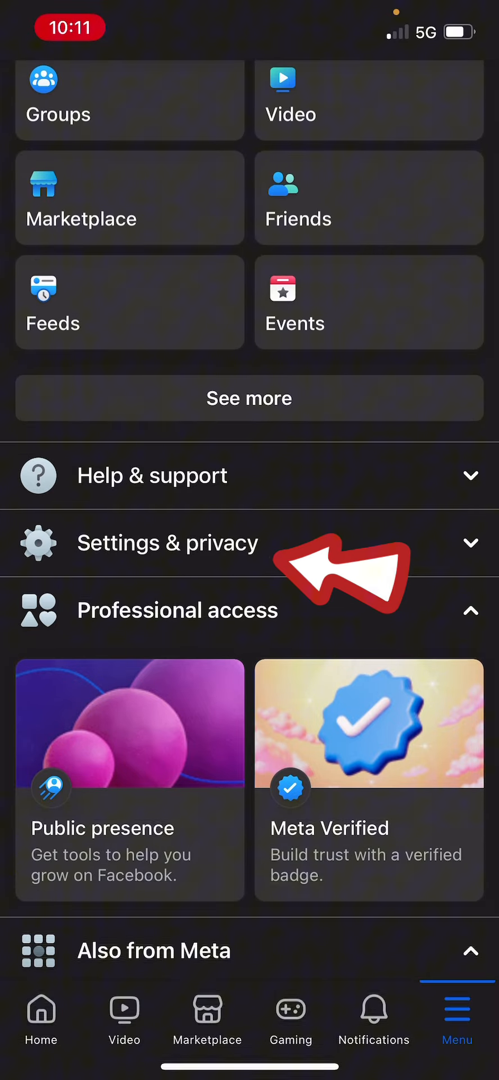
{"action": "left_click", "coordinate": [168, 542]}
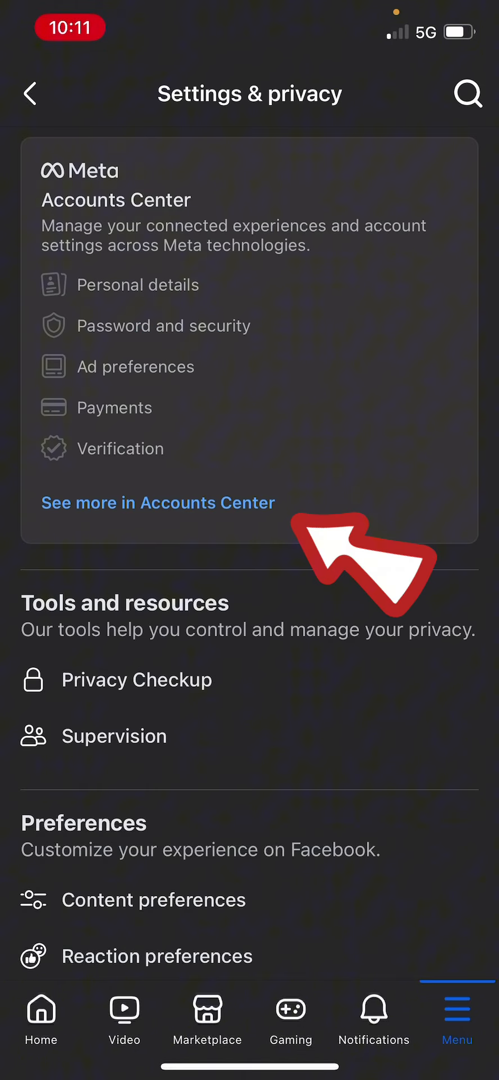
- Open Accounts Center's Personal details and Account ownership and control for deactivation options
{"action": "left_click", "coordinate": [158, 502]}
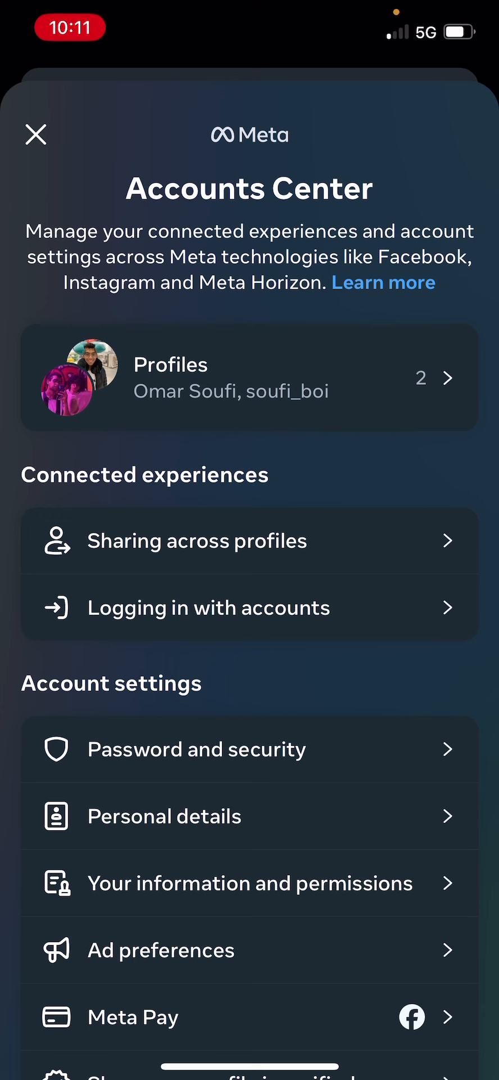
{"action": "scroll", "scroll_direction": "down", "scroll_amount": 3}
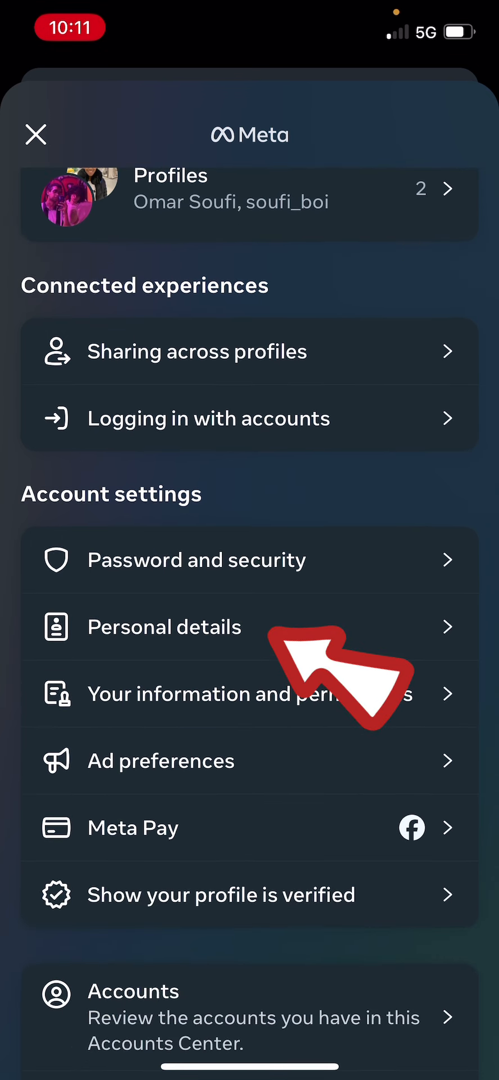
{"action": "left_click", "coordinate": [165, 626]}
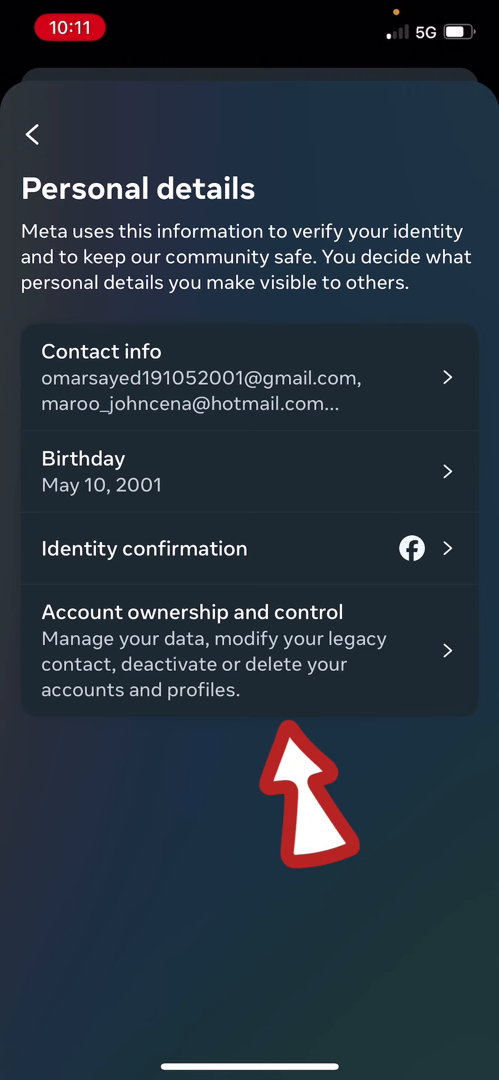
{"action": "left_click", "coordinate": [193, 650]}
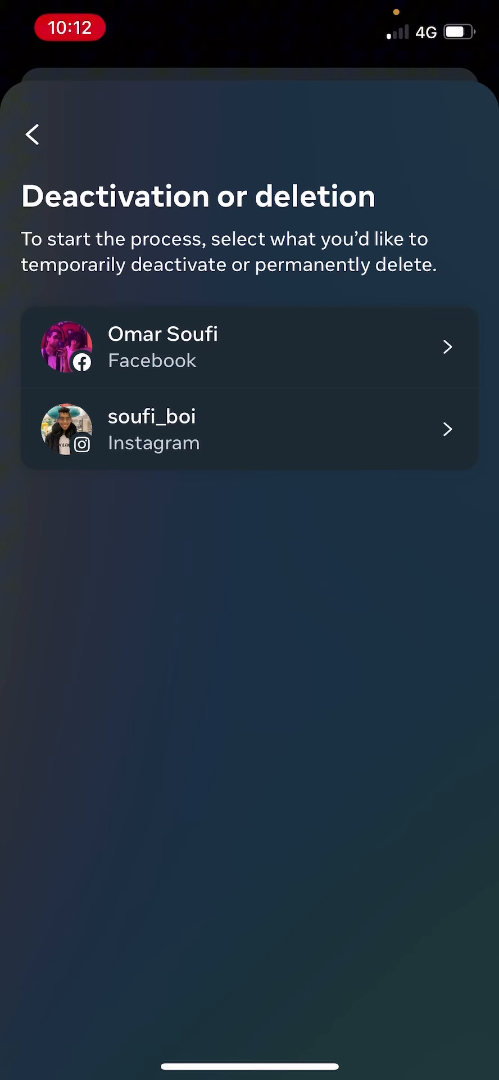
- Select the Facebook profile and continue with Deactivate account
{"action": "left_click", "coordinate": [249, 347]}
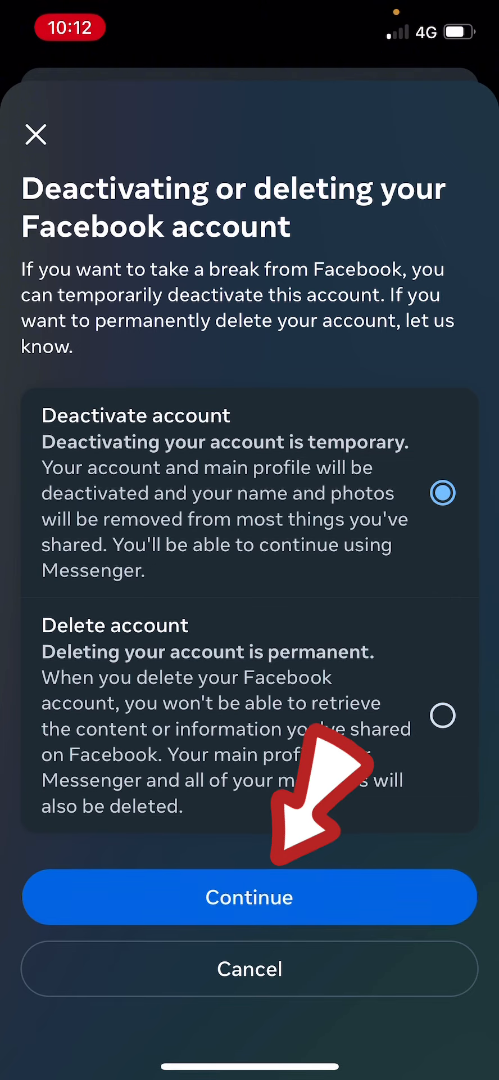
{"action": "left_click", "coordinate": [249, 896]}
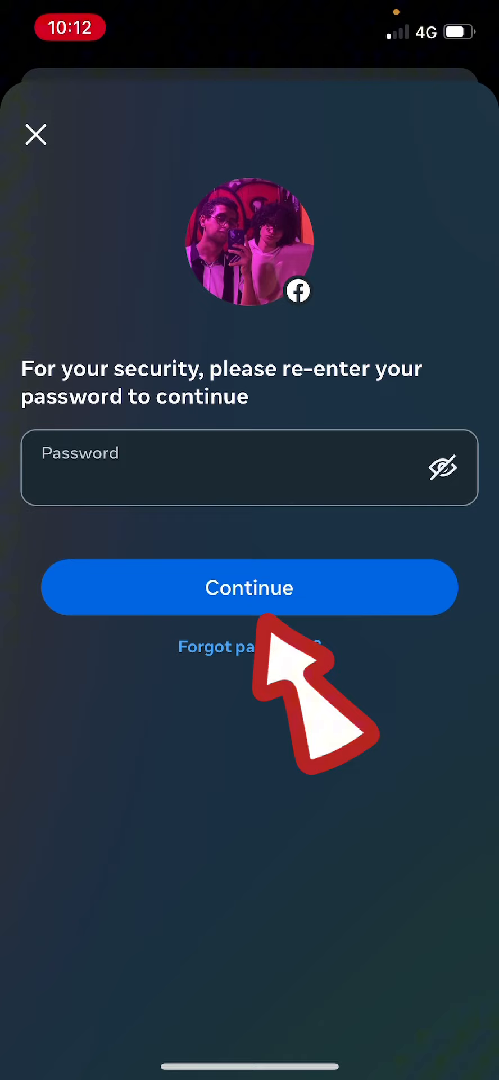
- Submit the password and continue past the reasons-for-leaving list
{"action": "left_click", "coordinate": [249, 587]}
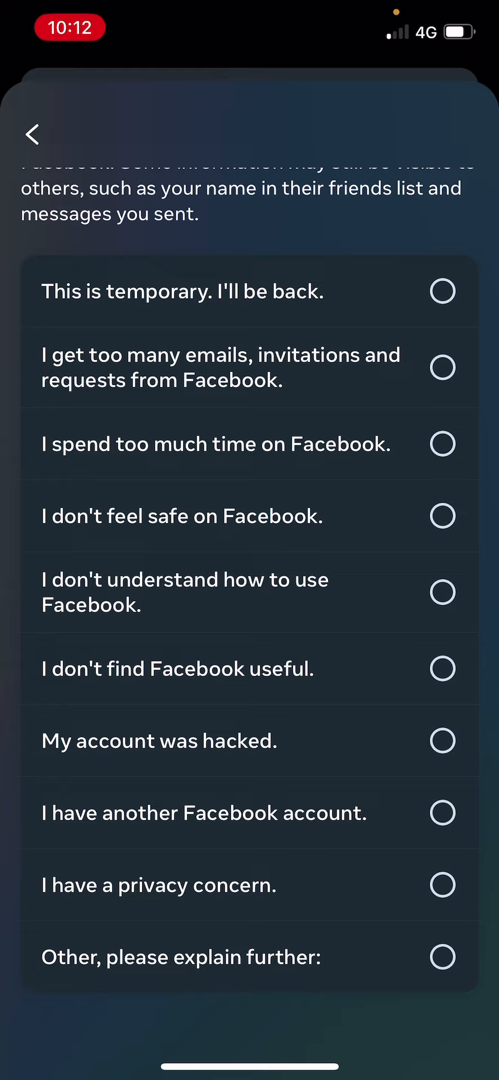
{"action": "scroll", "scroll_direction": "down", "scroll_amount": 3}
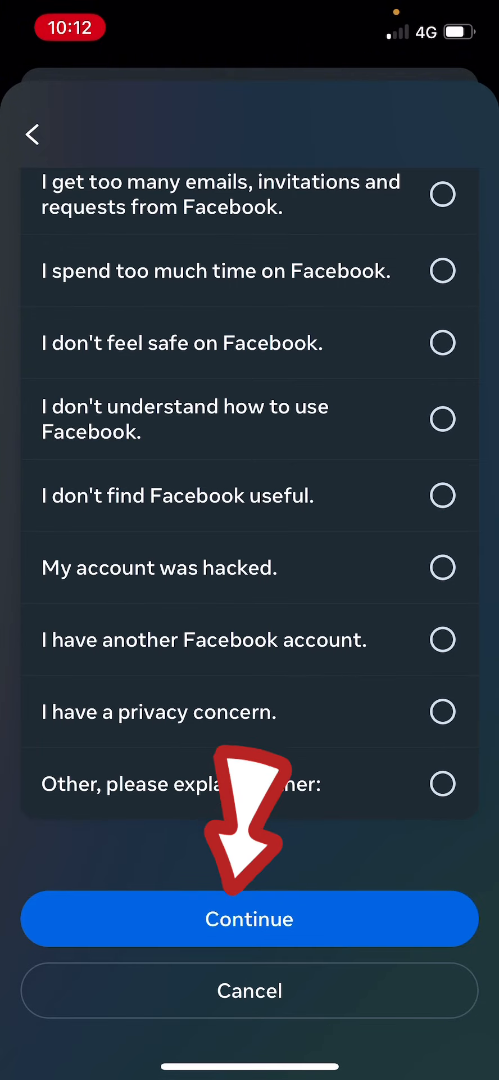
{"action": "left_click", "coordinate": [249, 918]}
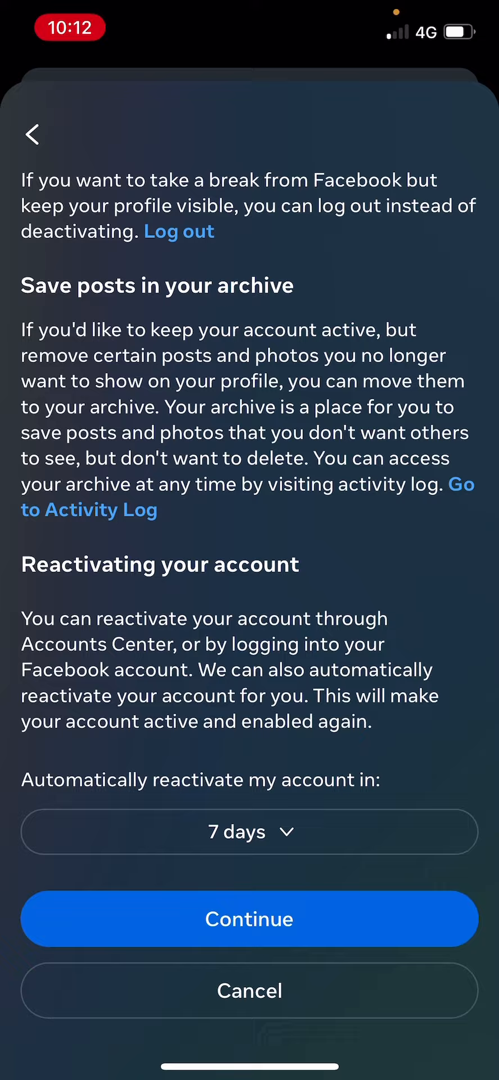
- Set automatic reactivation to 'Don't reactivate automatically' and continue
{"action": "left_click", "coordinate": [248, 831]}
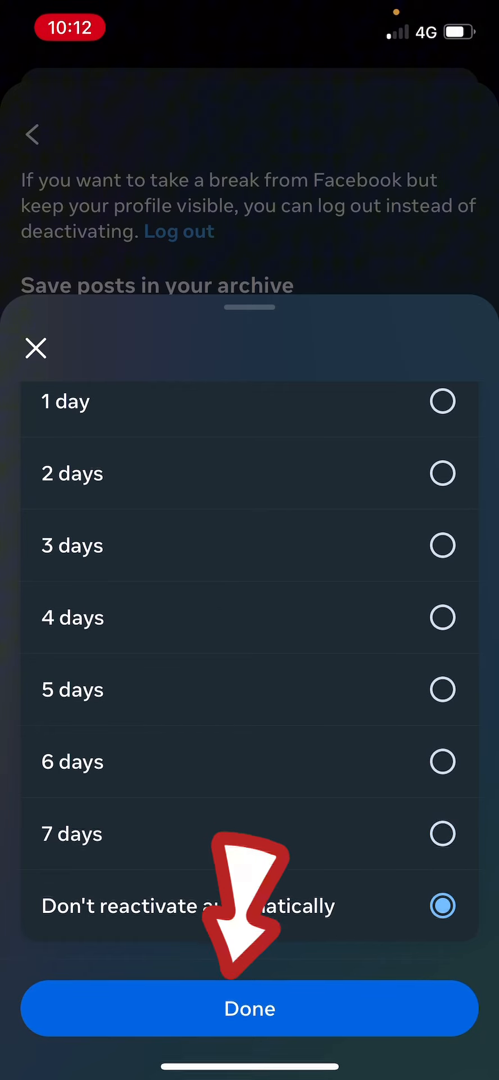
{"action": "left_click", "coordinate": [249, 1008]}
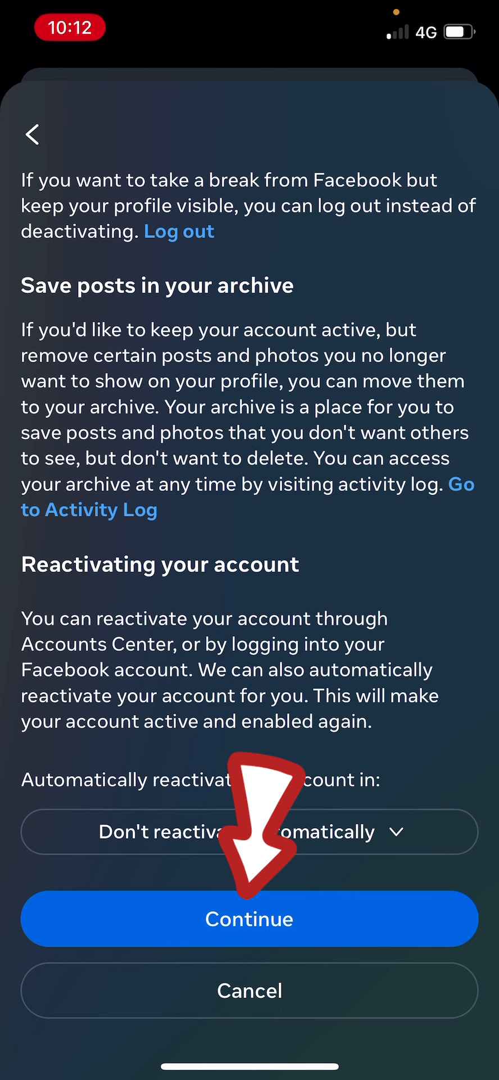
{"action": "left_click", "coordinate": [249, 919]}
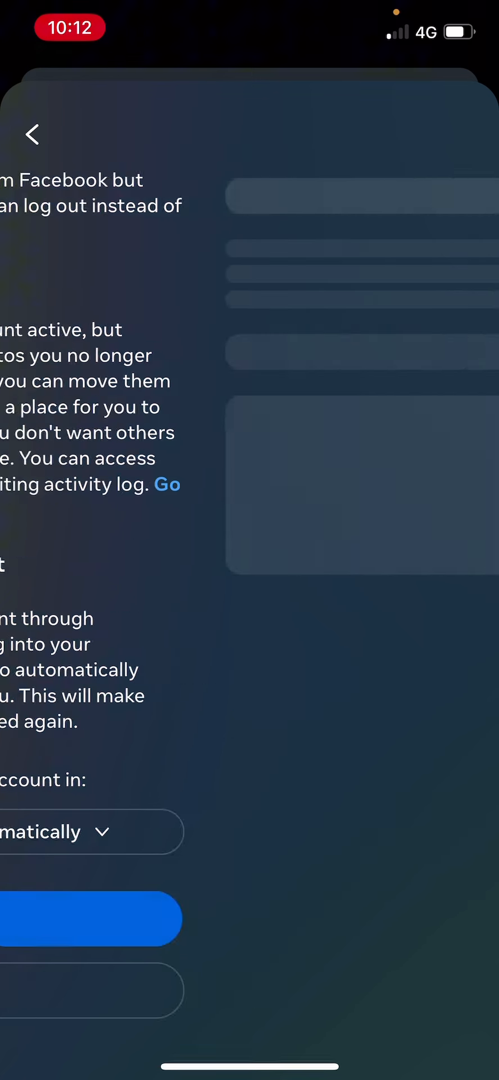